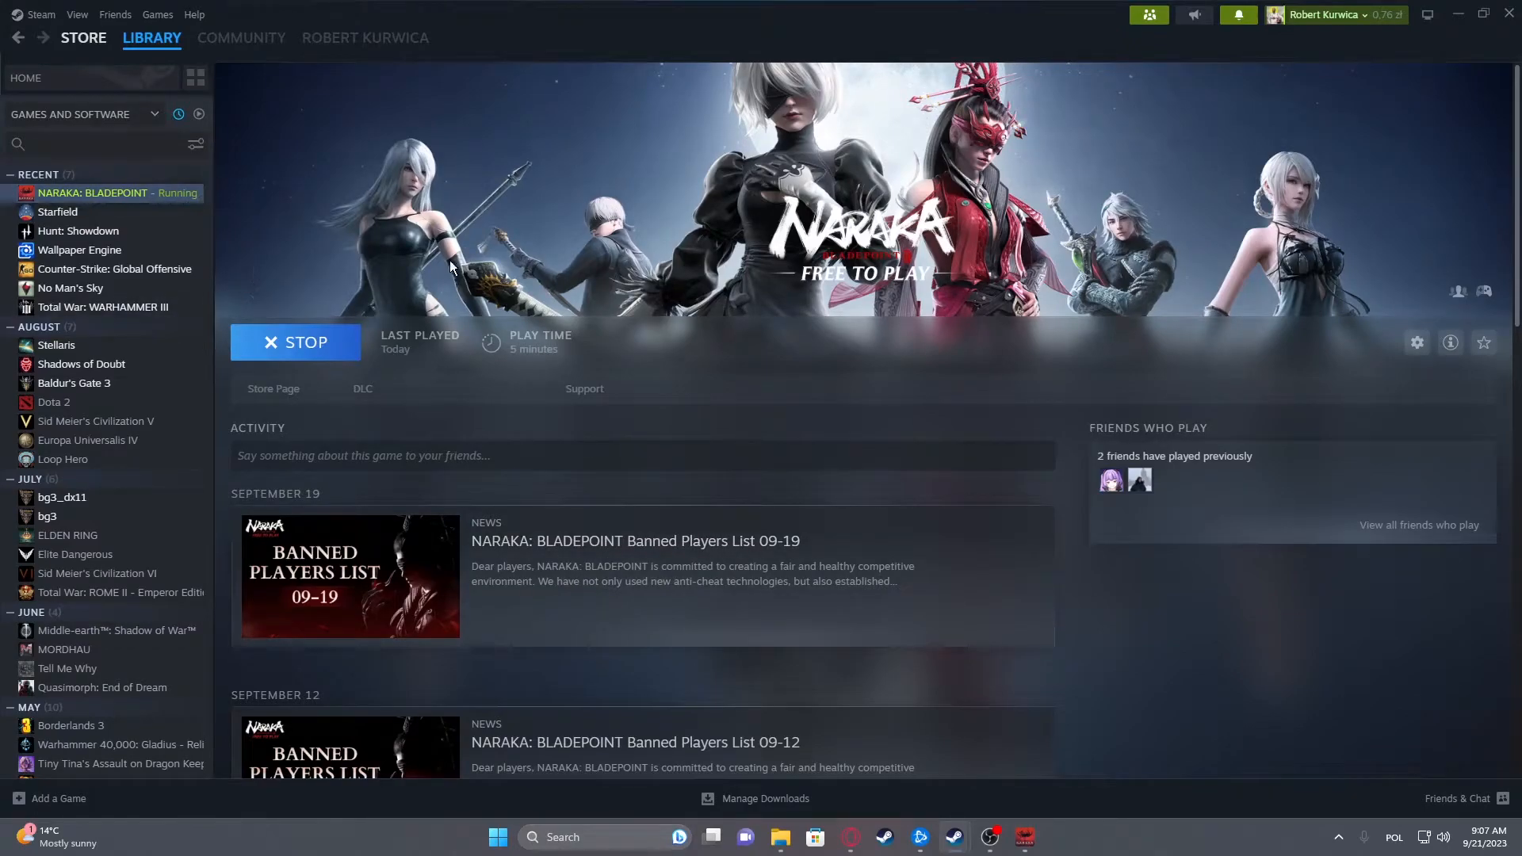
Step: Dismiss the HVCI anti-cheat error shown when NARAKA: BLADEPOINT fails to launch
click(1024, 836)
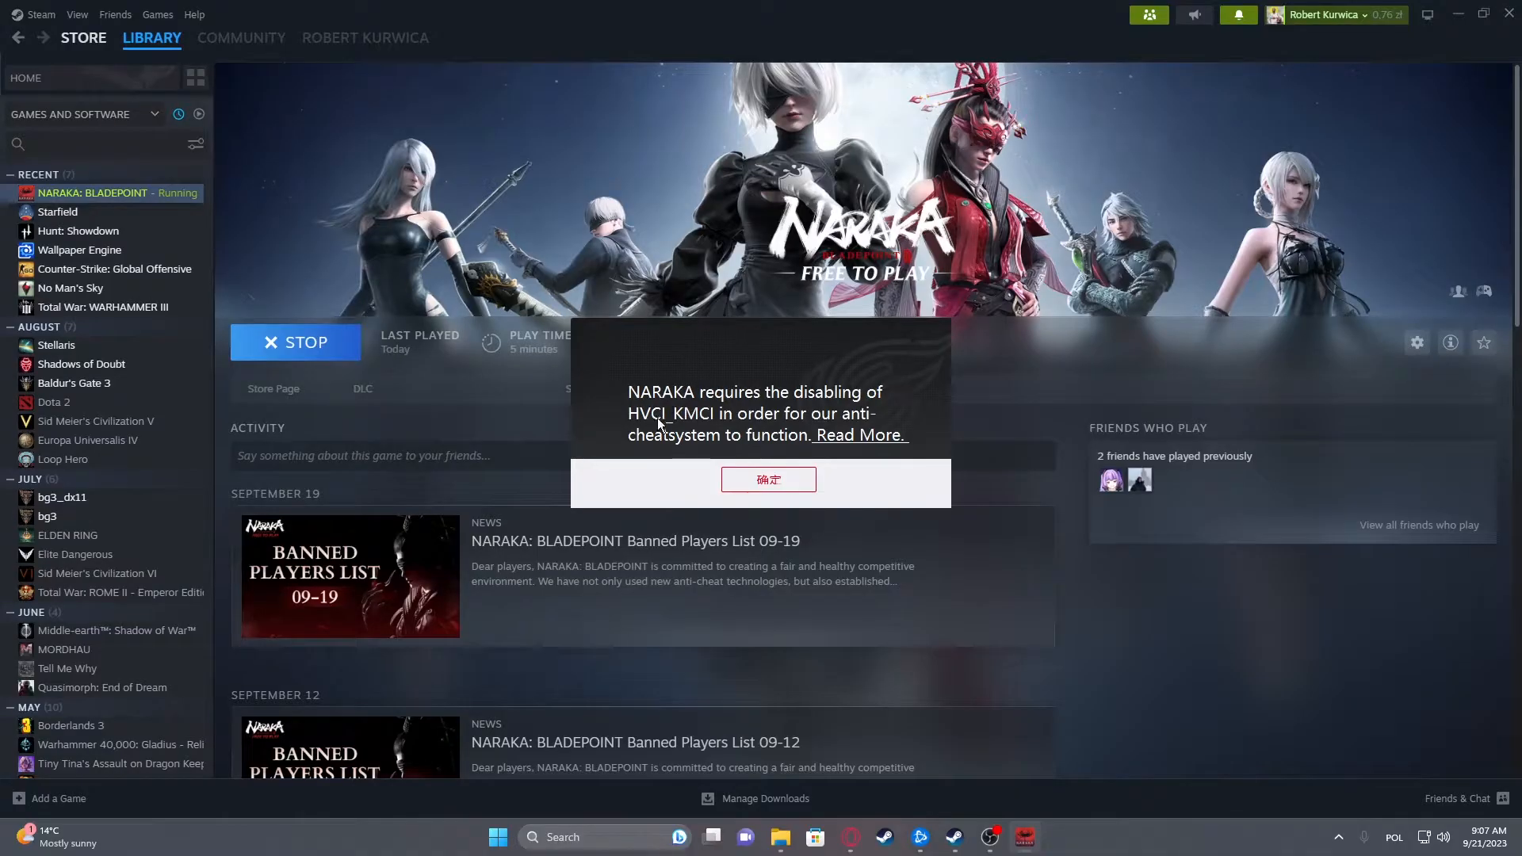
mouse_move(692, 427)
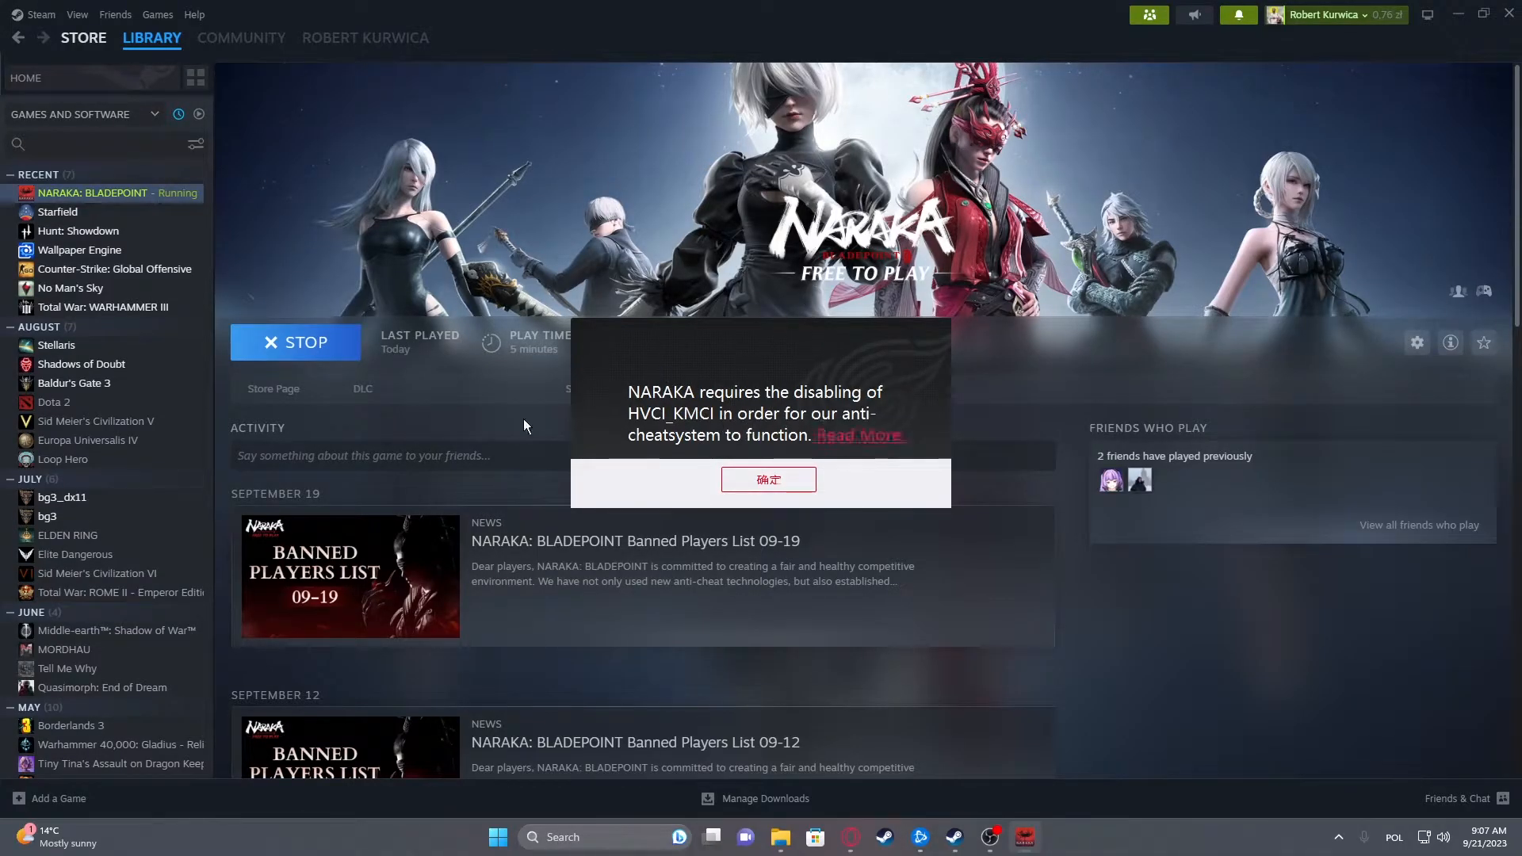
mouse_move(1111, 645)
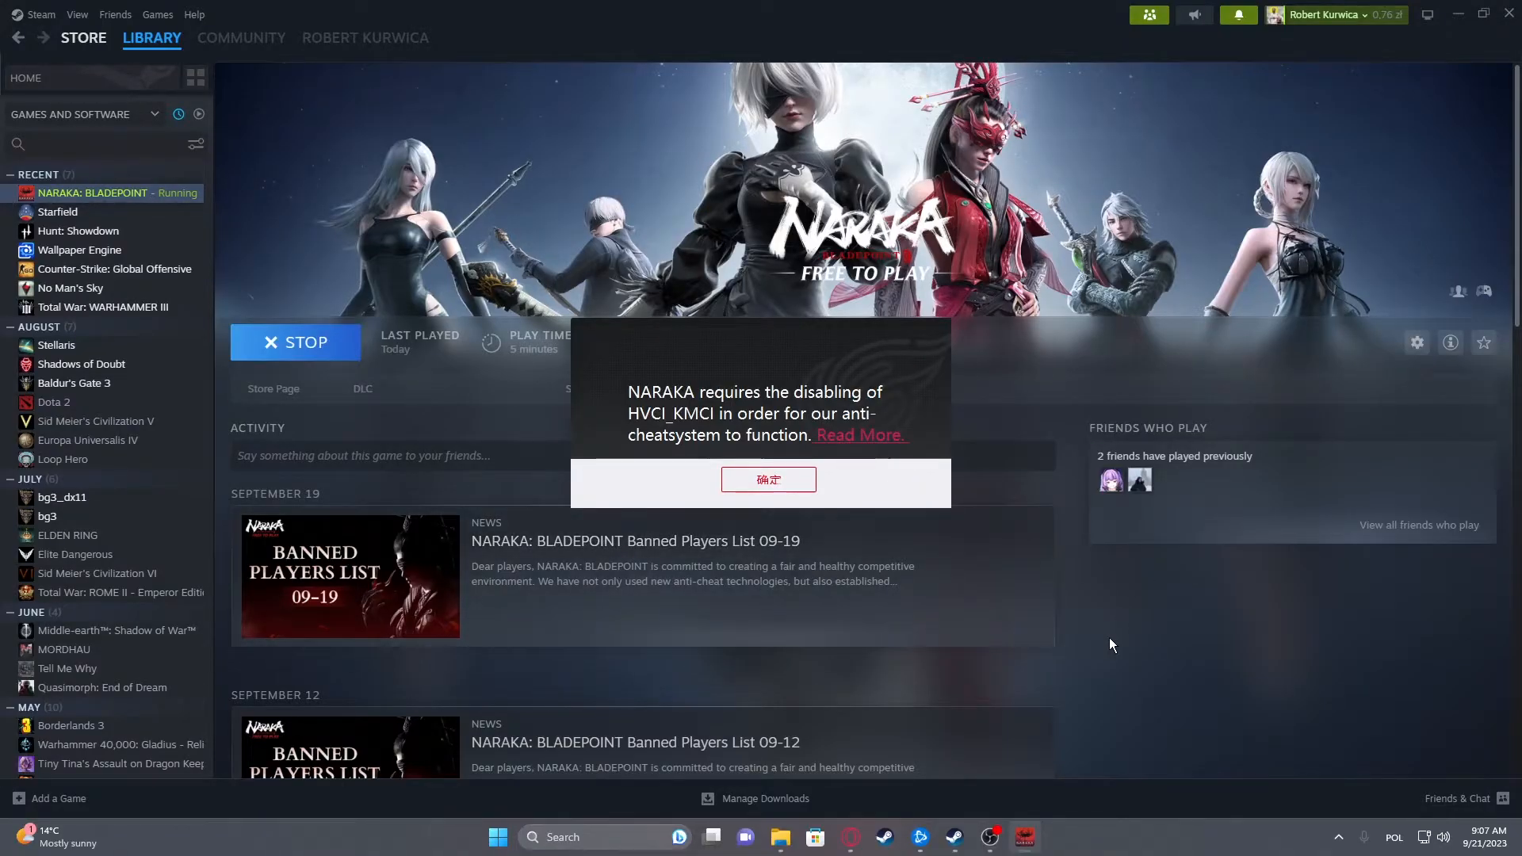
click(767, 479)
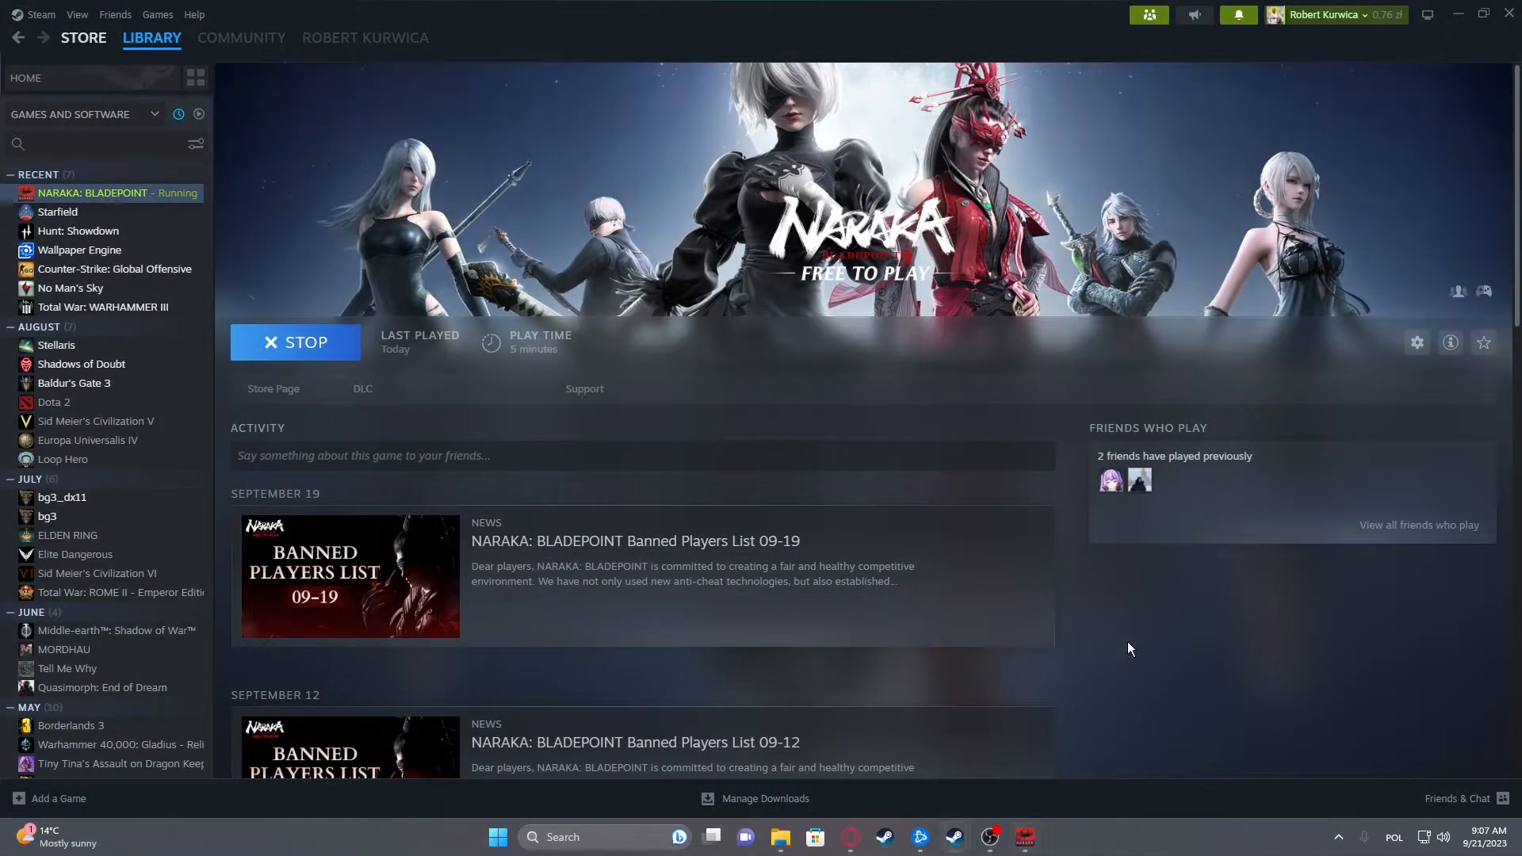
Step: Reach the Windows Security page under Privacy & security in Settings
click(496, 836)
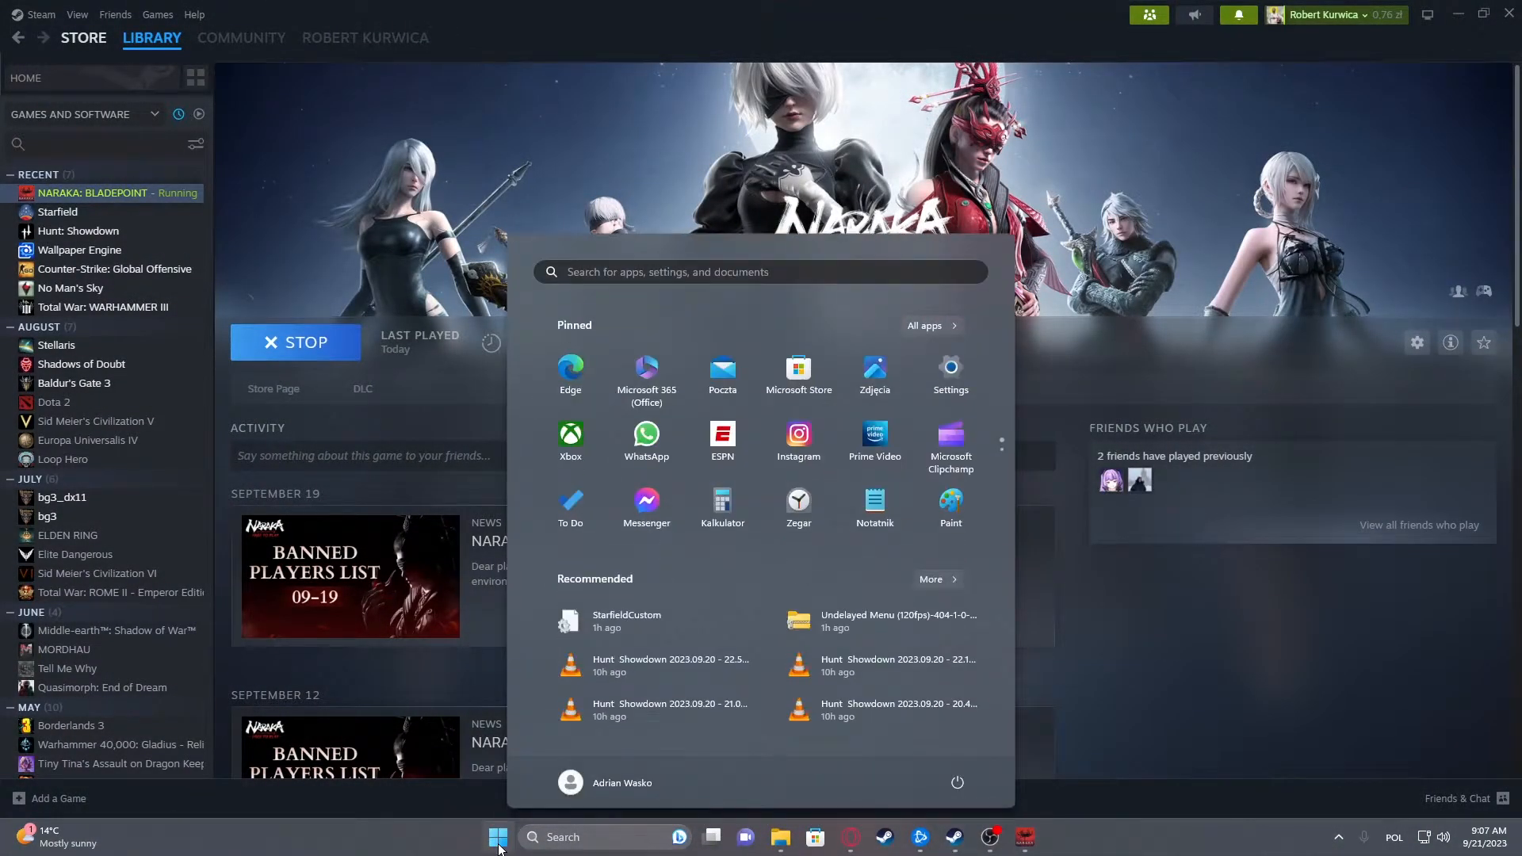
click(950, 376)
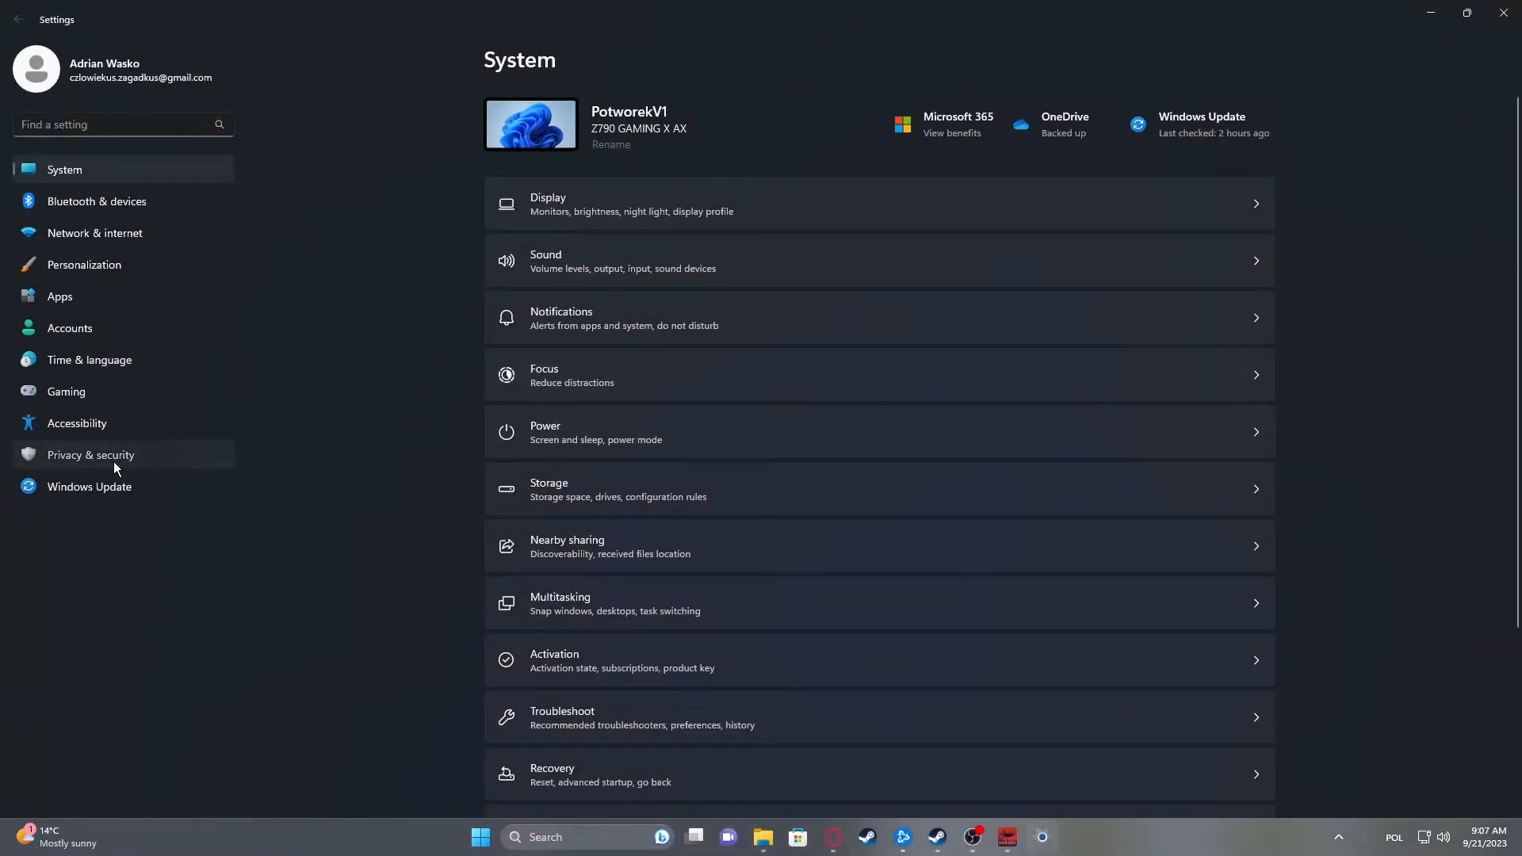
click(89, 455)
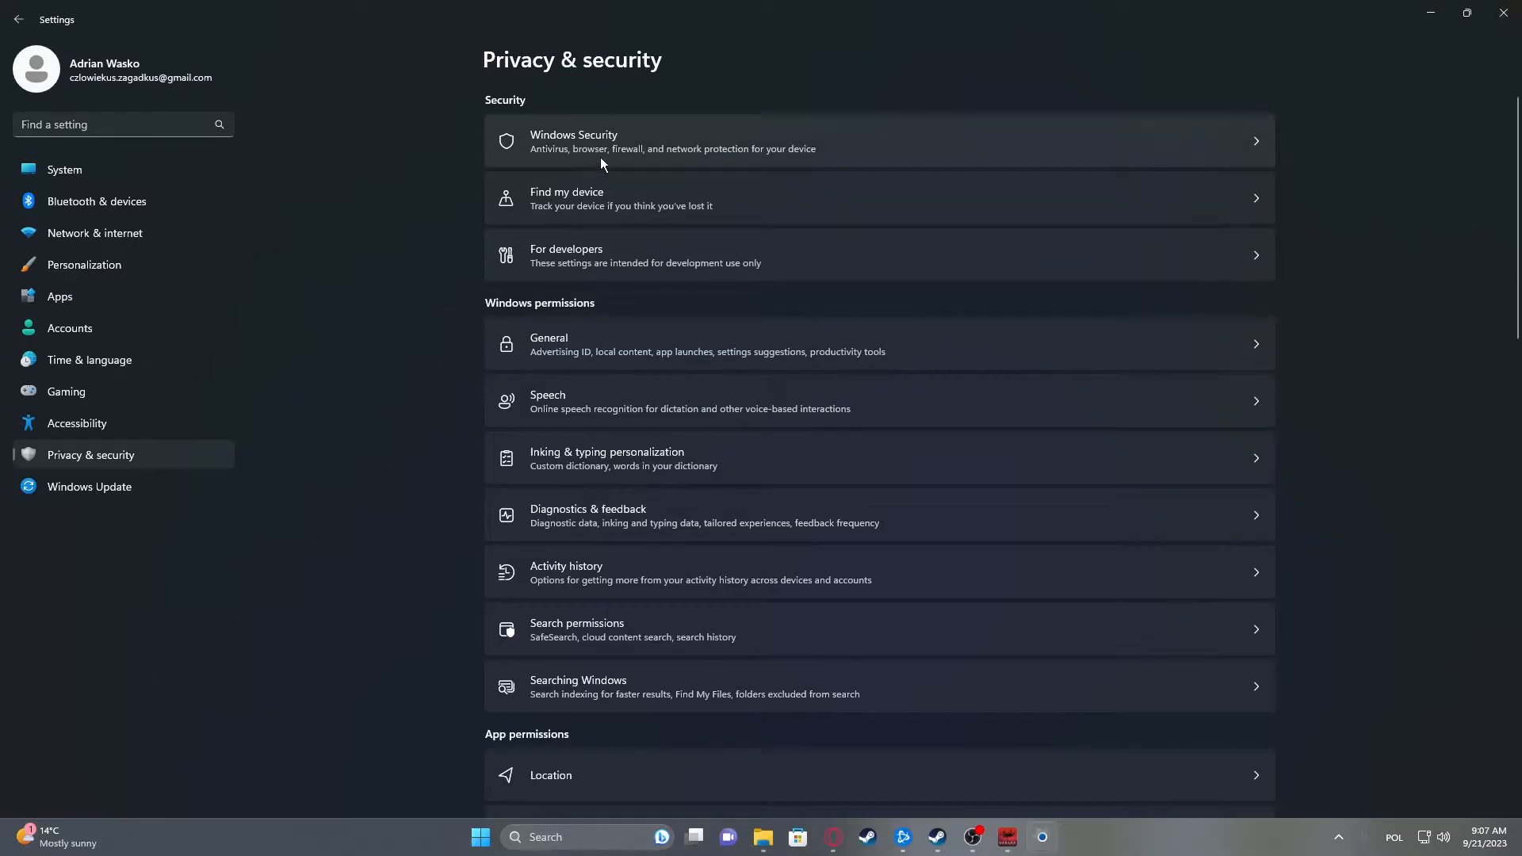
click(669, 141)
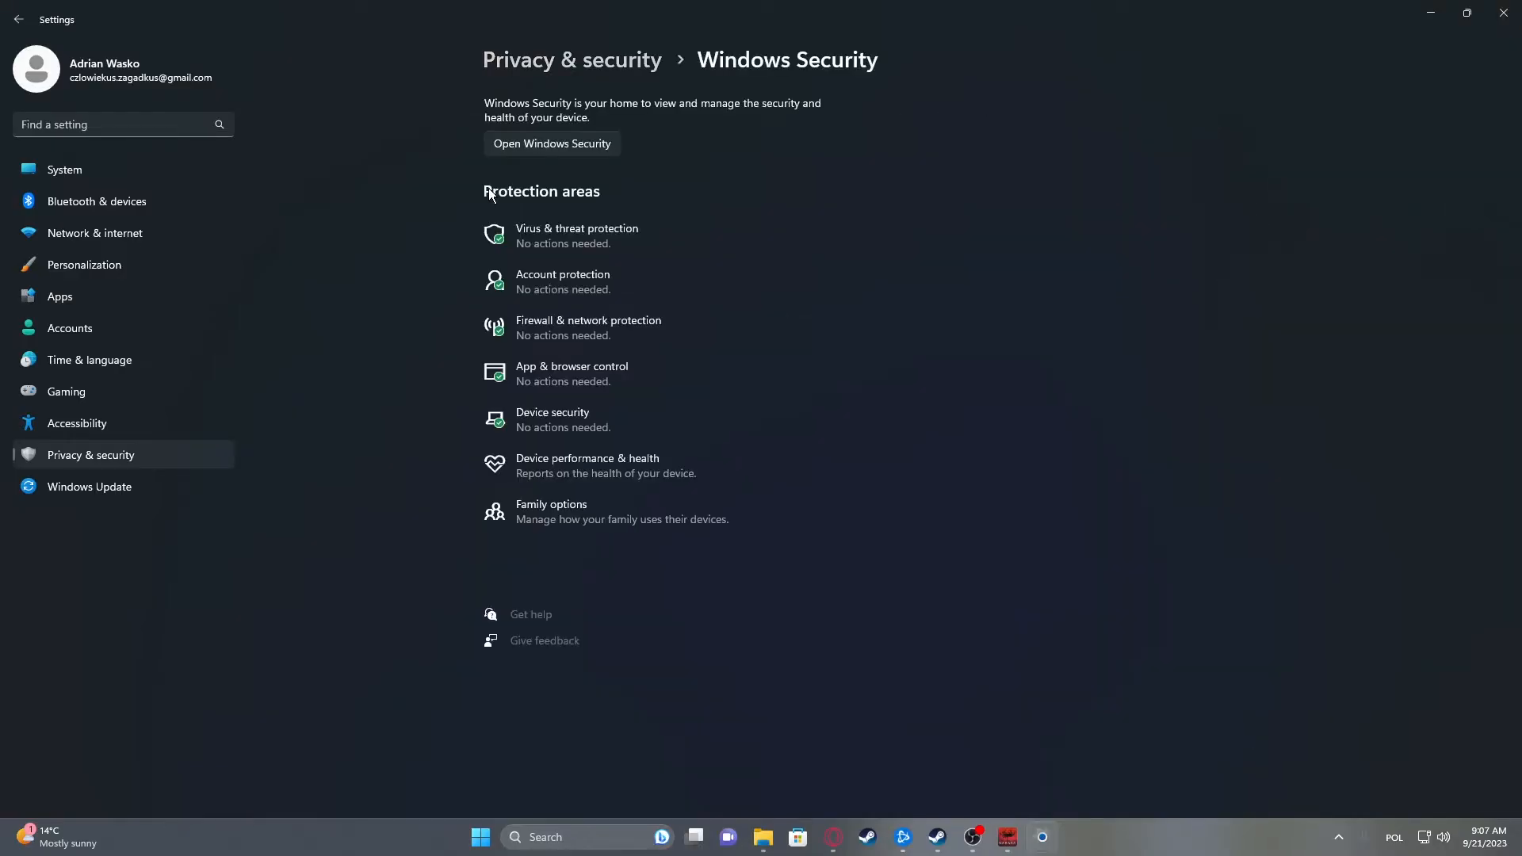
Step: Turn Memory integrity off in Device security > Core isolation, then restart the PC
click(552, 143)
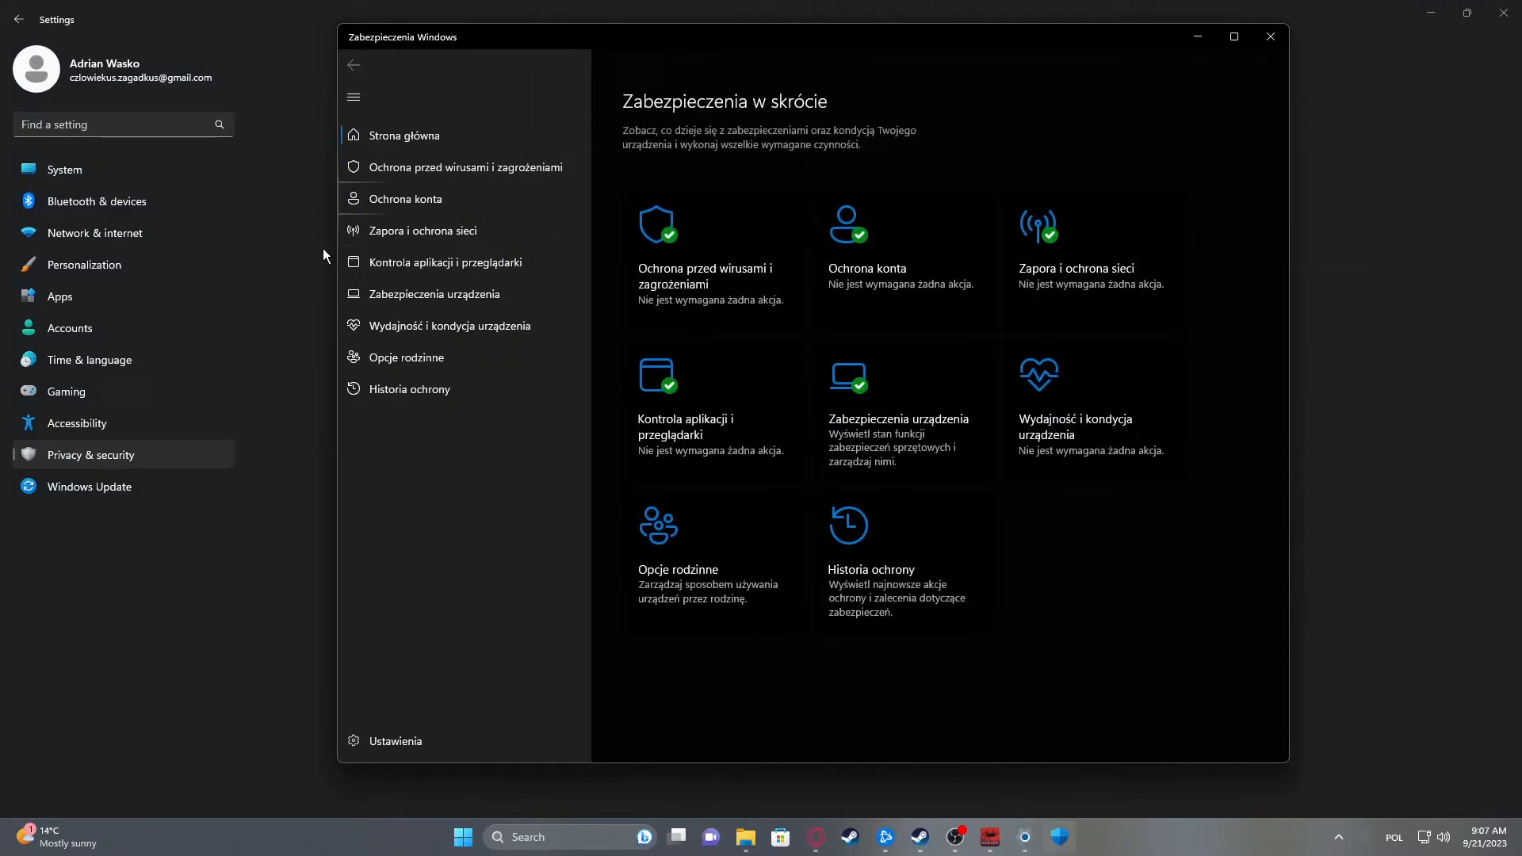
mouse_move(364, 412)
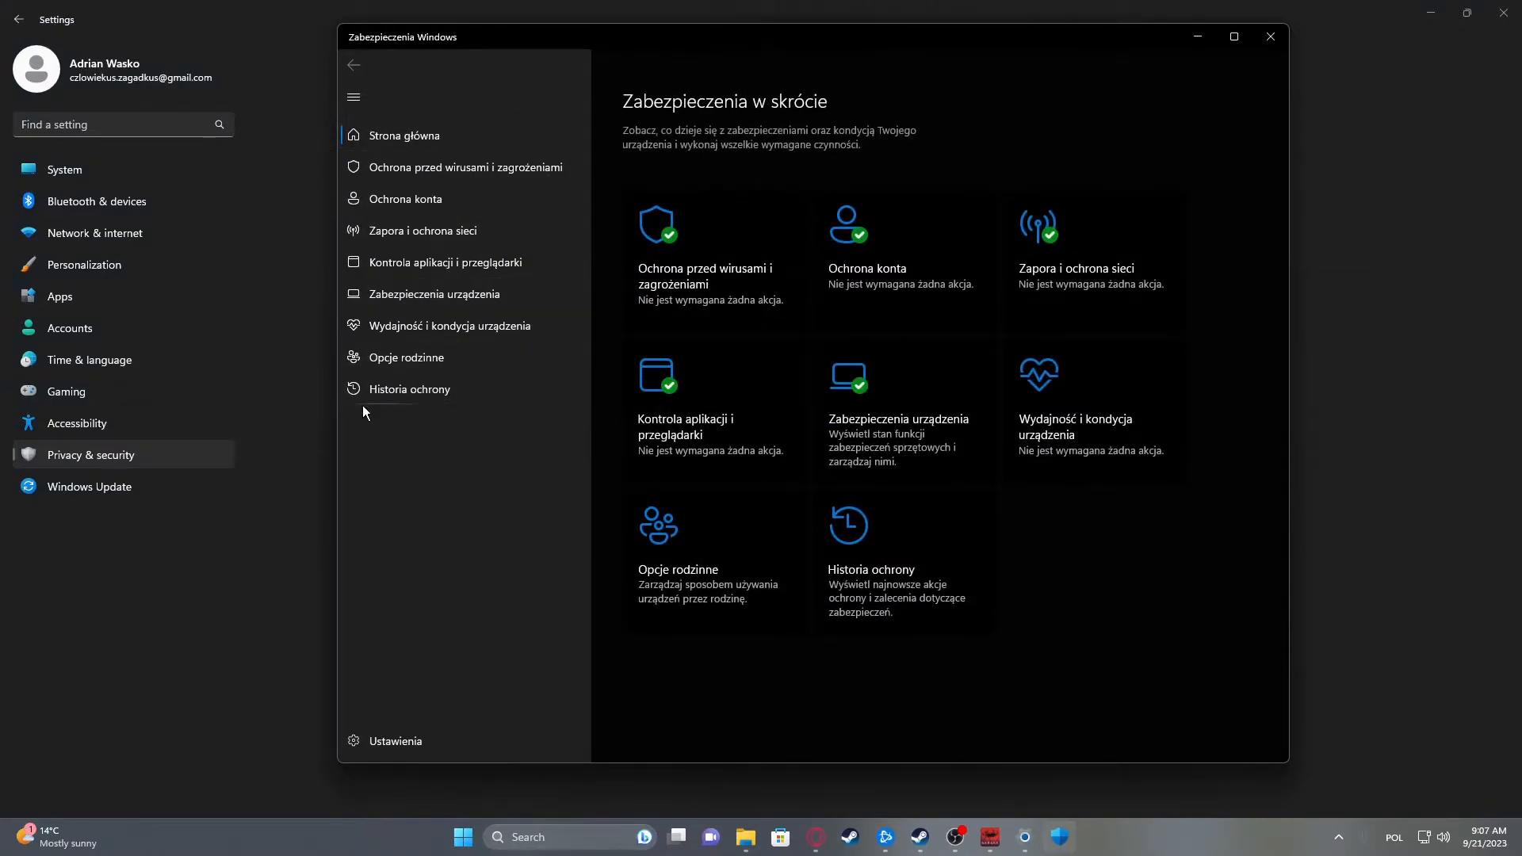
mouse_move(423, 200)
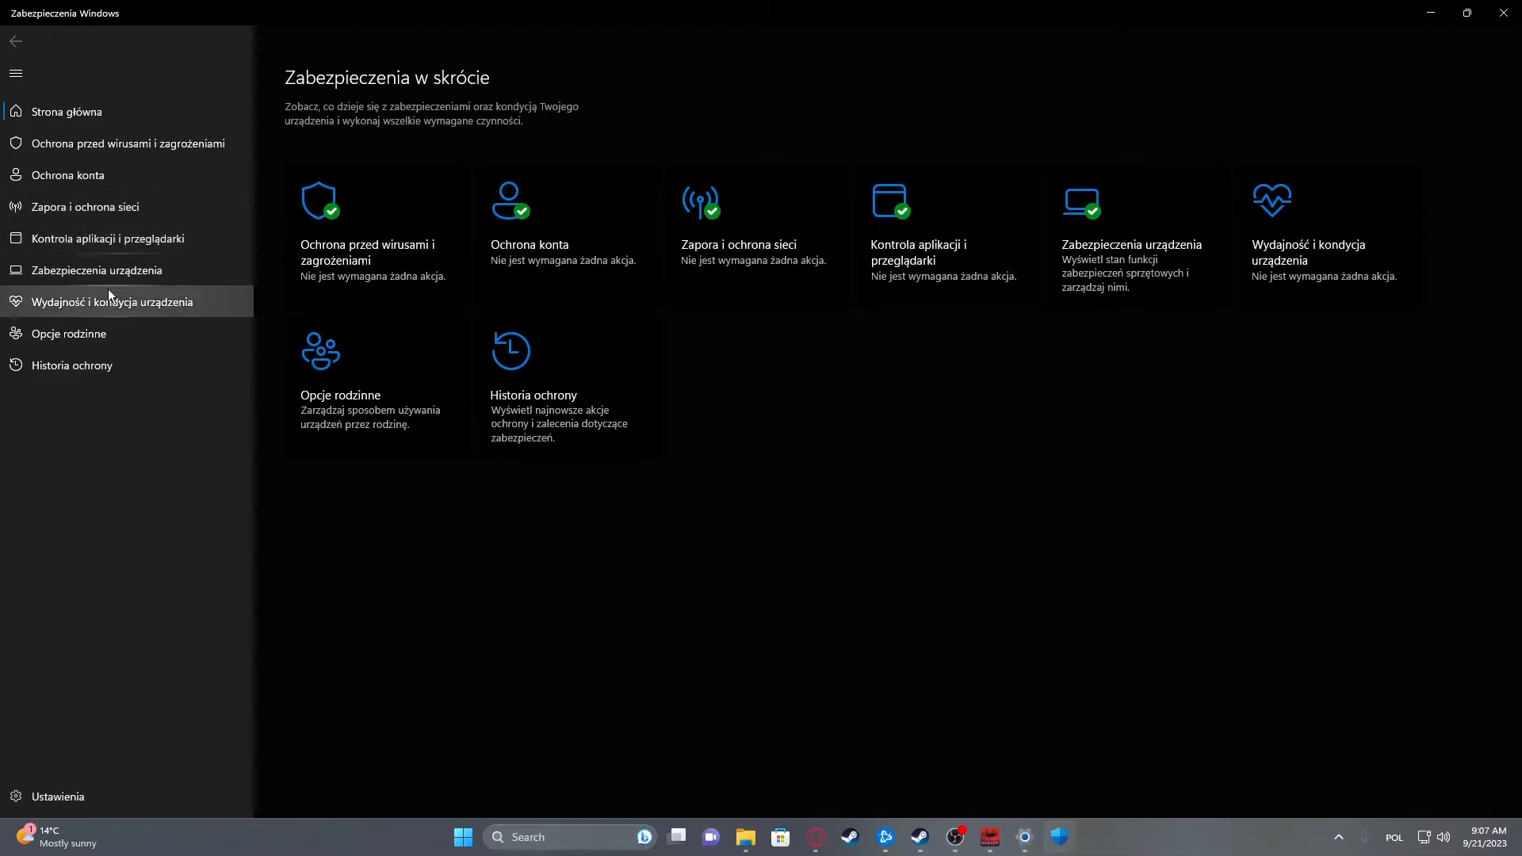
mouse_move(95, 270)
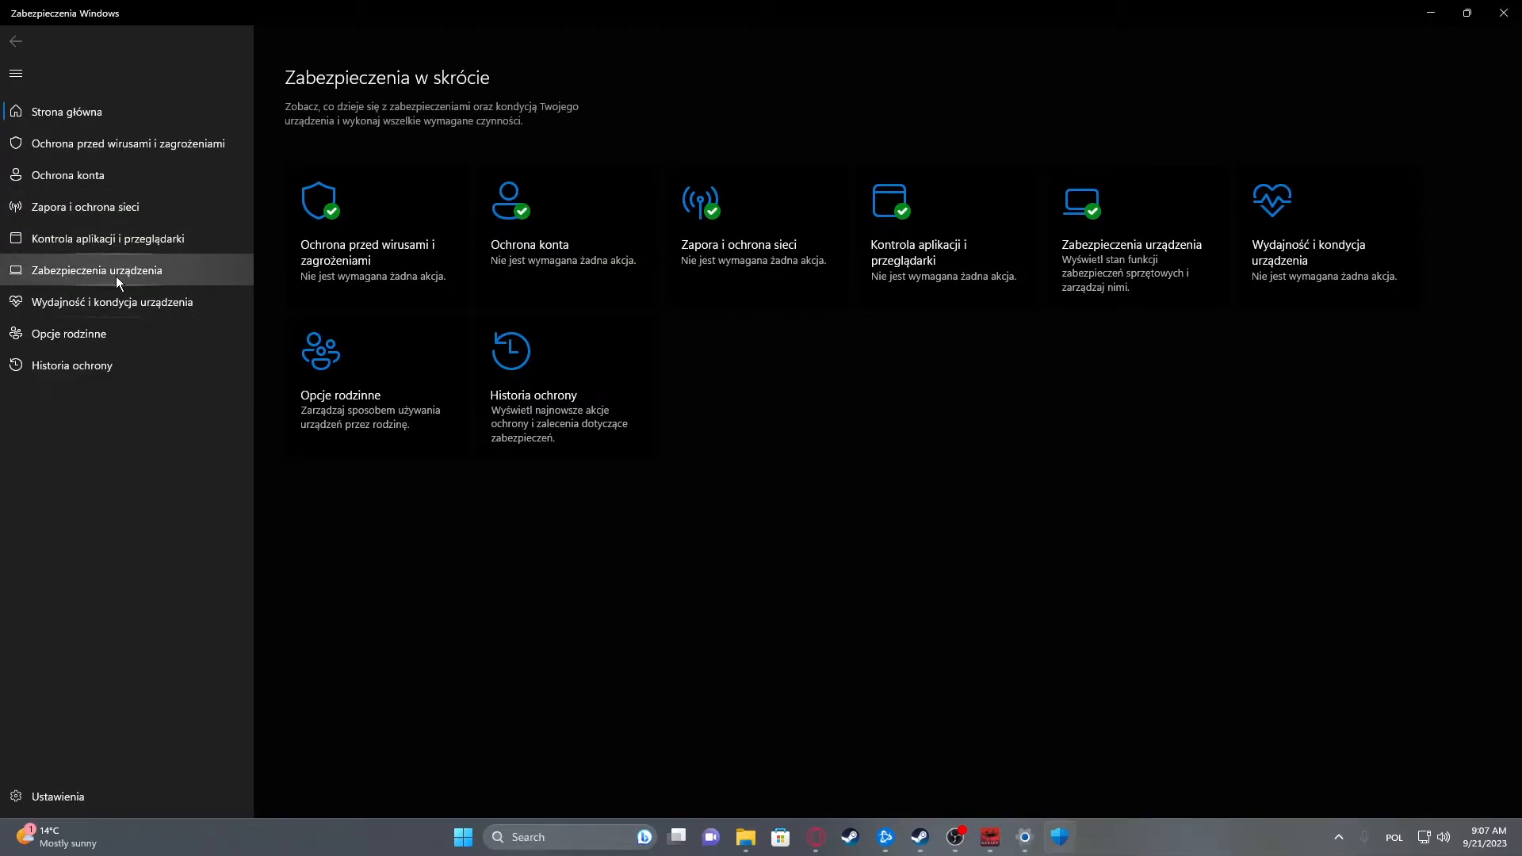
click(96, 270)
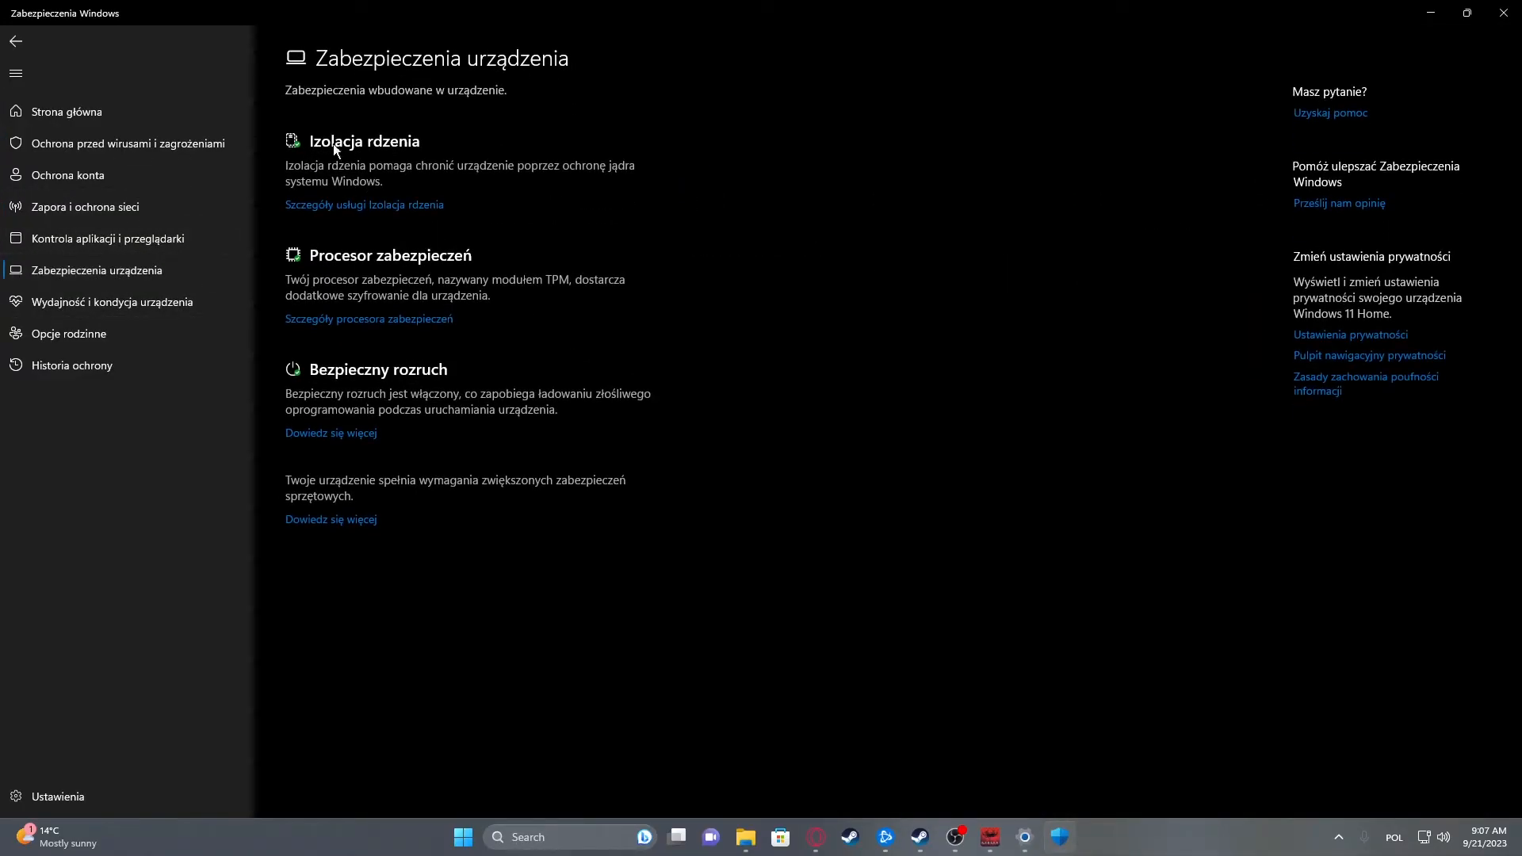
mouse_move(397, 211)
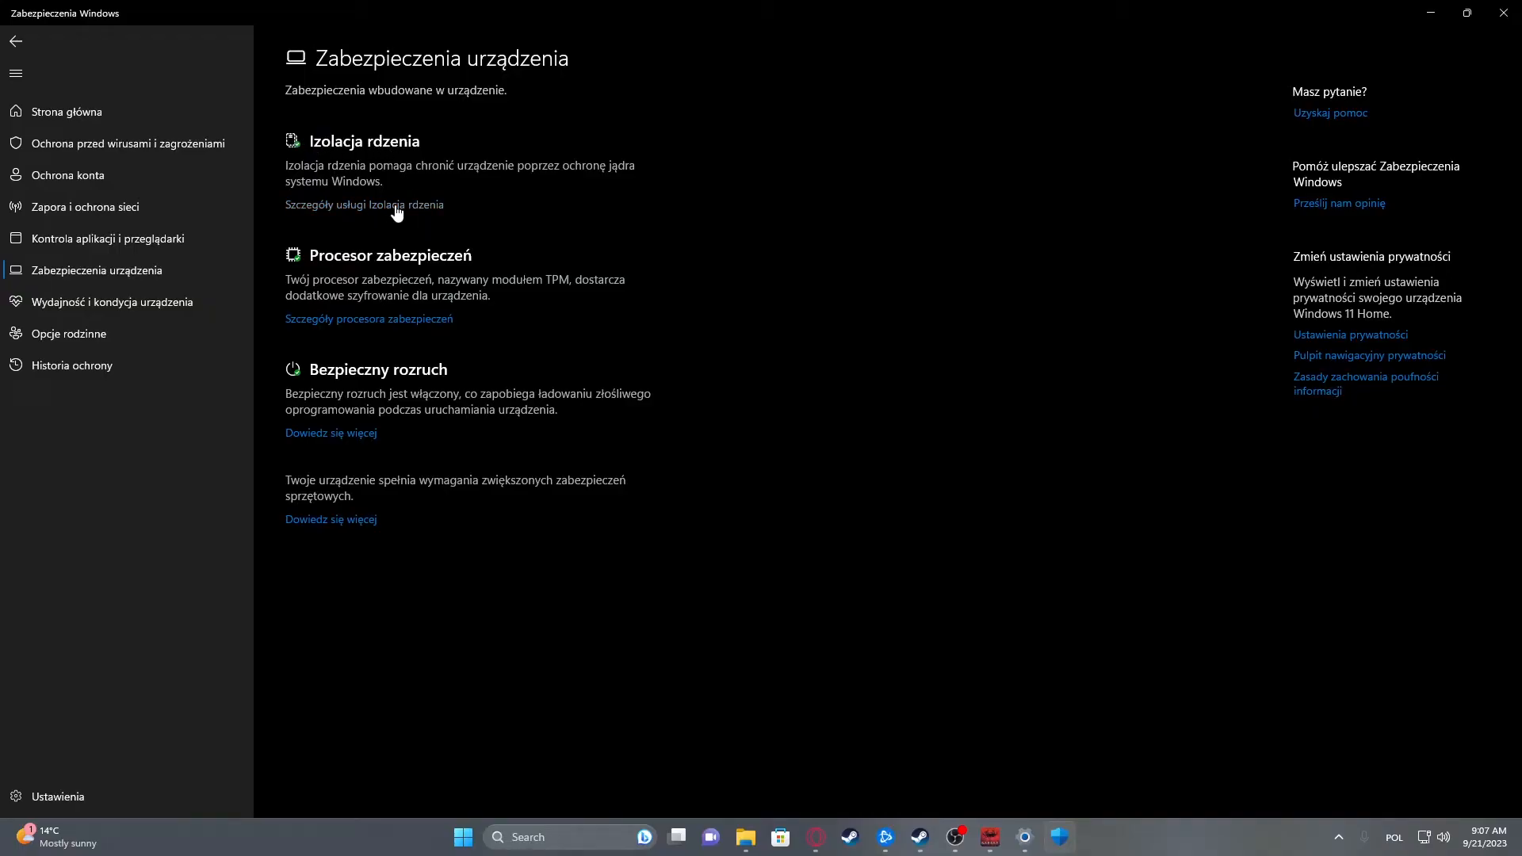
click(363, 205)
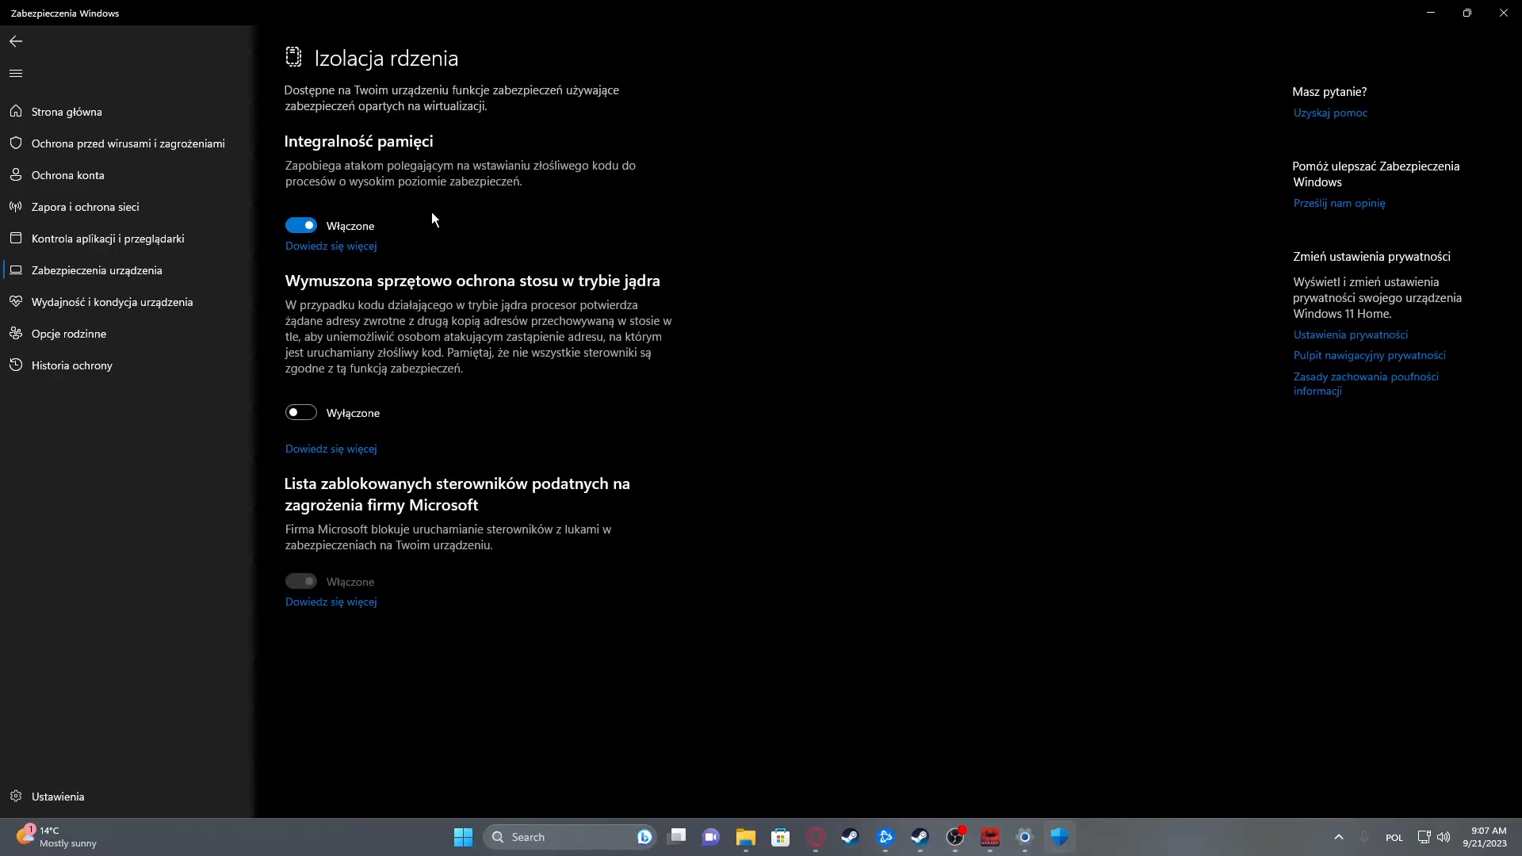
click(300, 223)
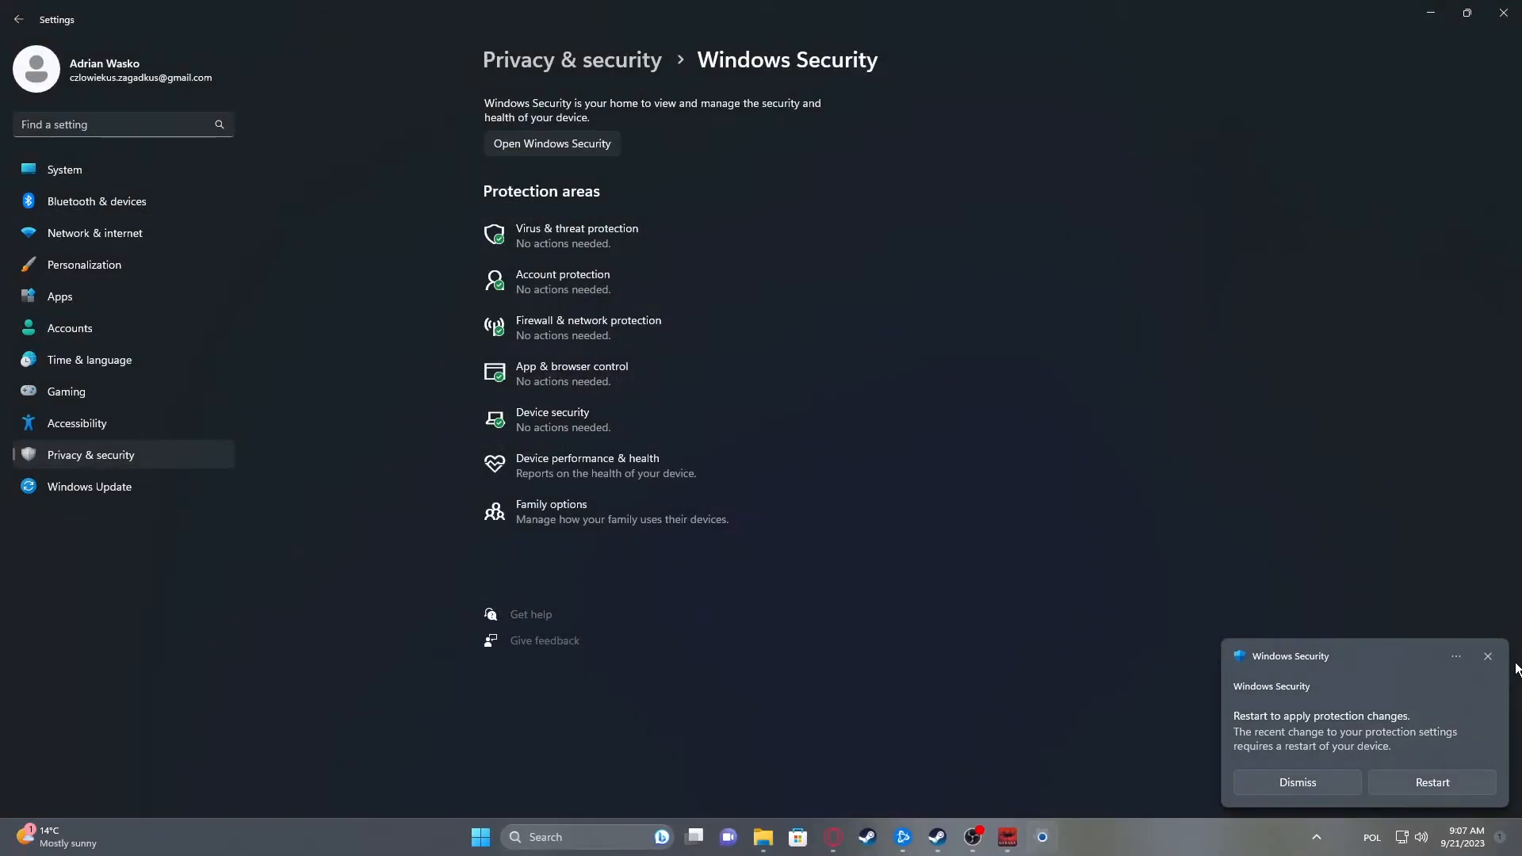
click(866, 835)
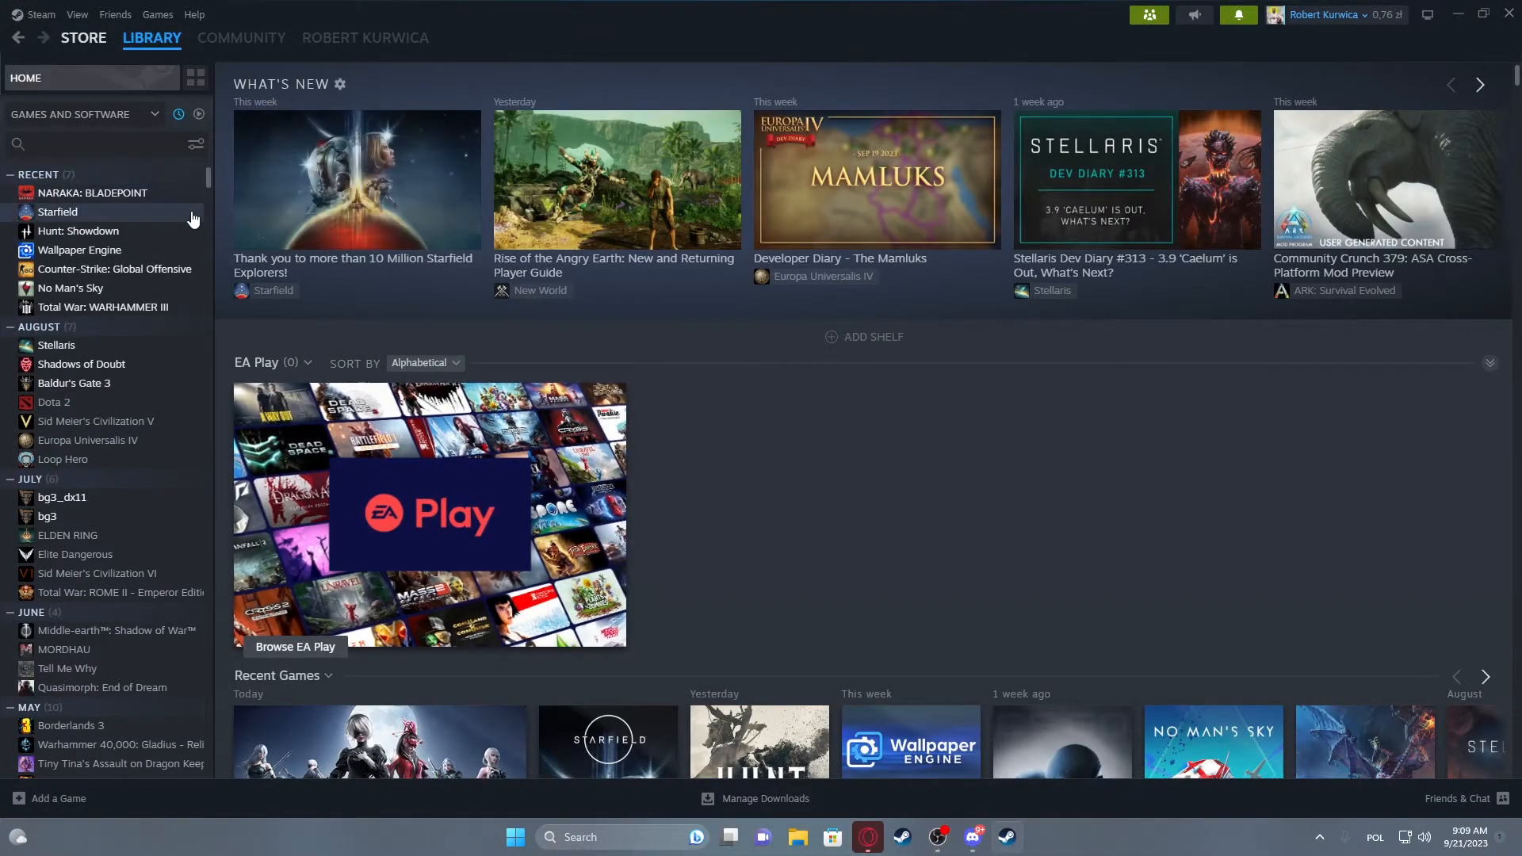
Step: Launch NARAKA: BLADEPOINT from the Steam library so it runs without the HVCI error
click(92, 192)
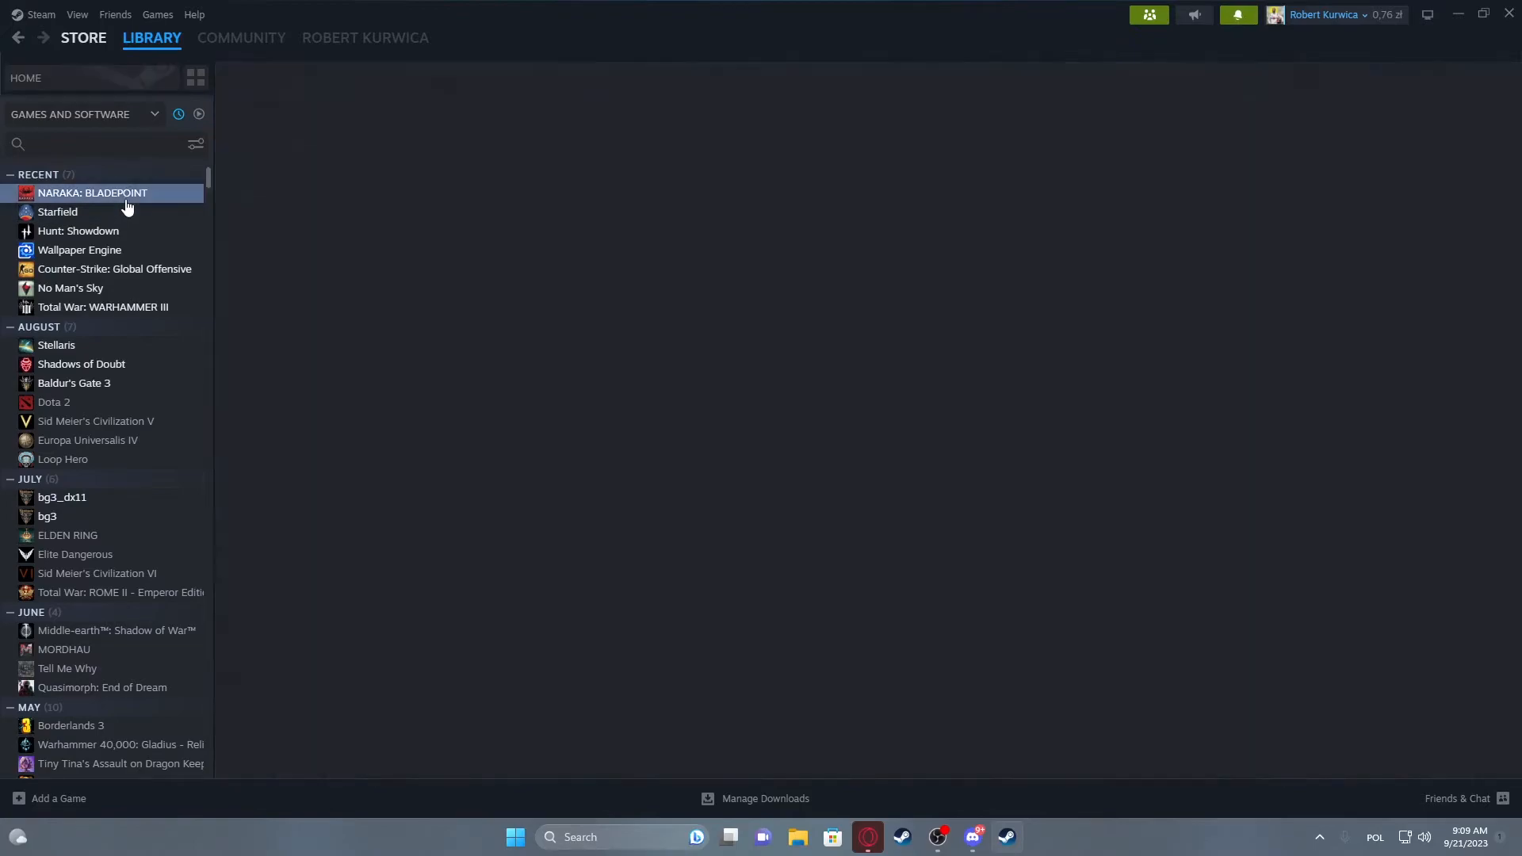
click(92, 192)
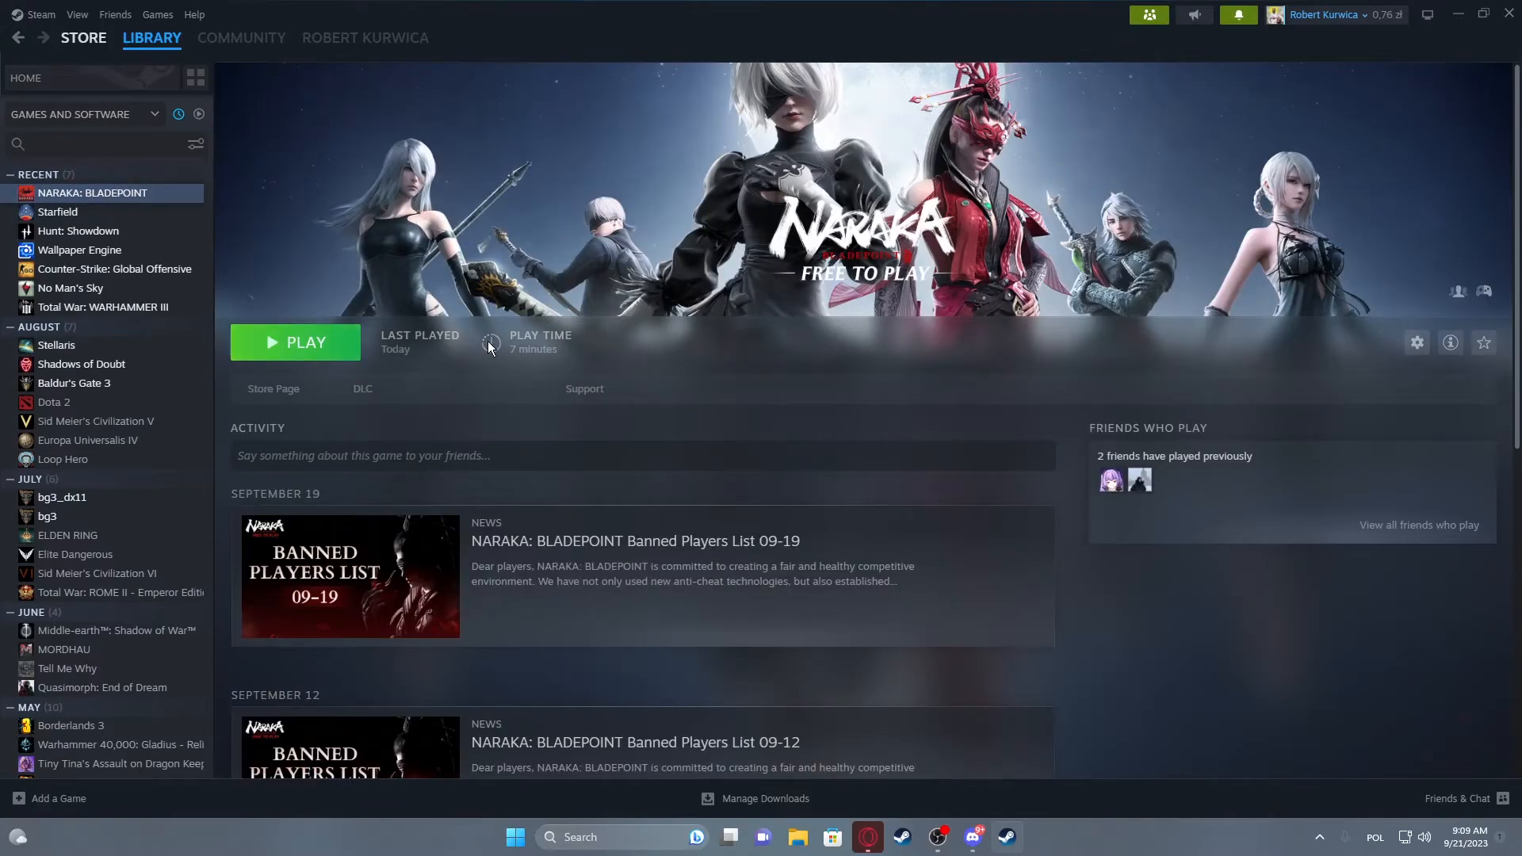
click(295, 342)
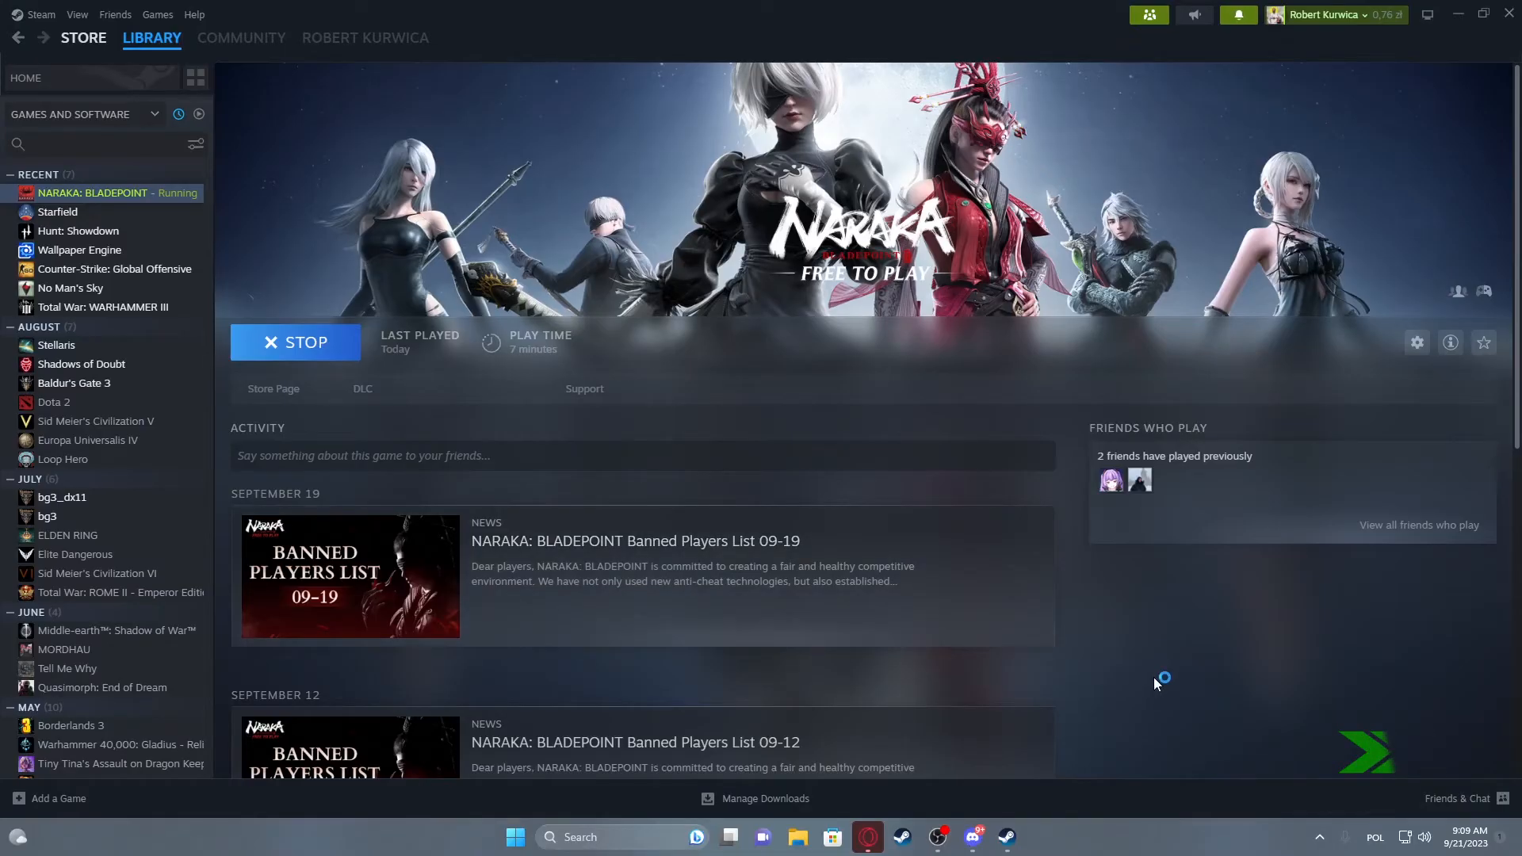